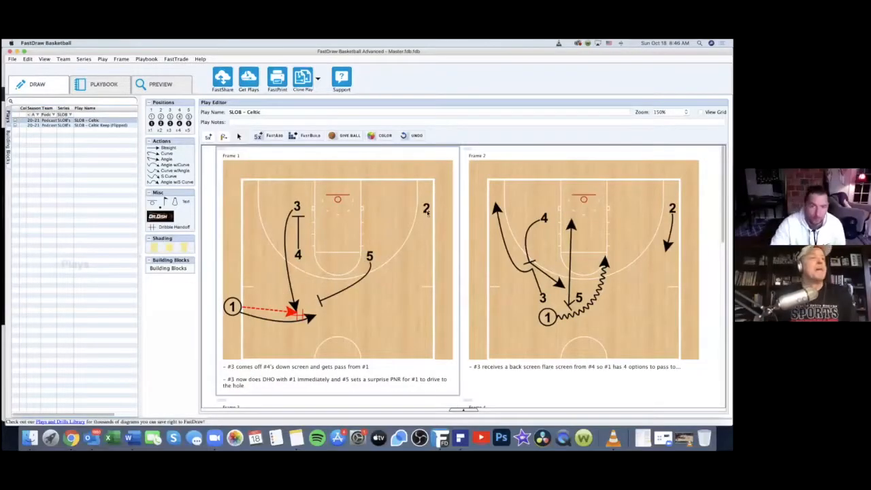
Move player 2 toward the lane and position defender x1 beside player 1 in Frame 1
drag(425, 210, 370, 204)
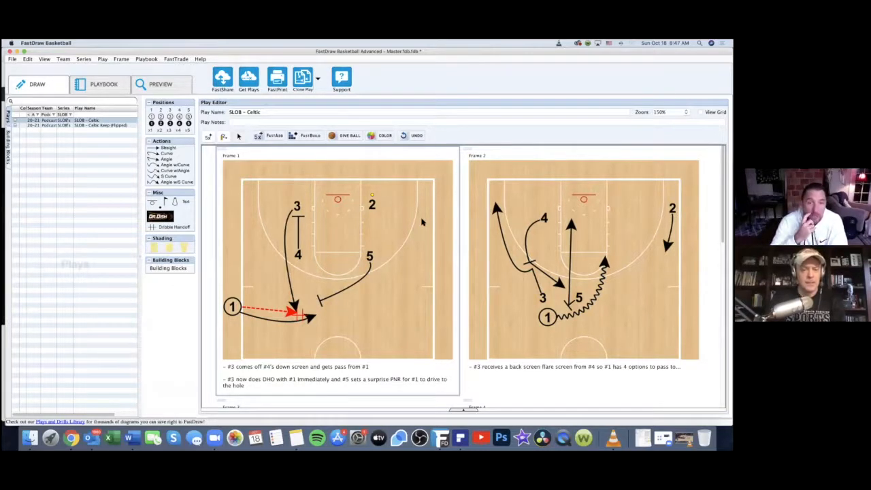
mouse_move(408, 221)
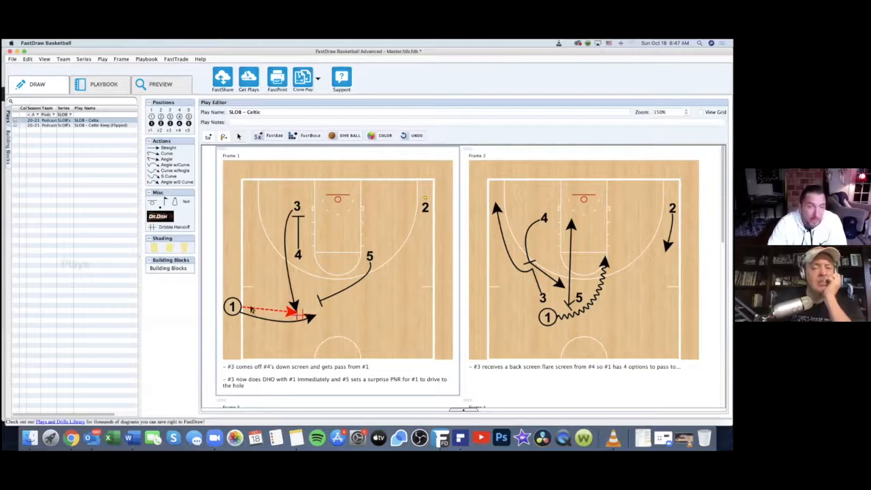
mouse_move(288, 323)
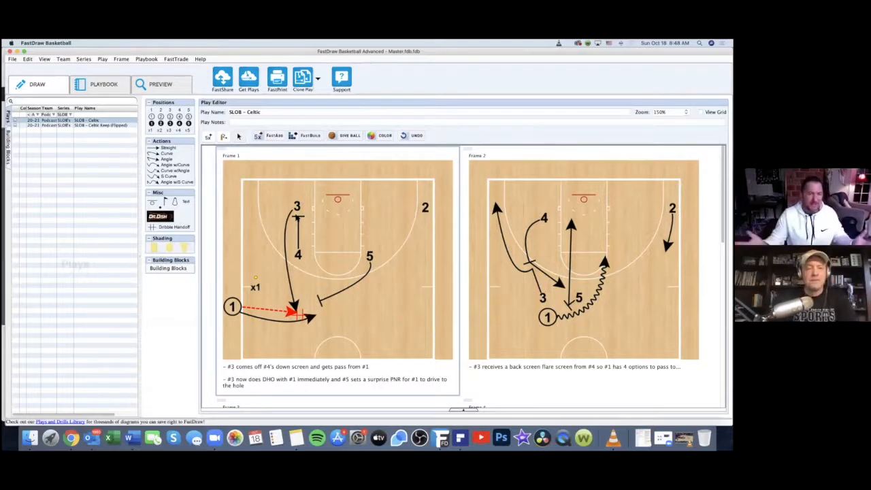
mouse_move(261, 293)
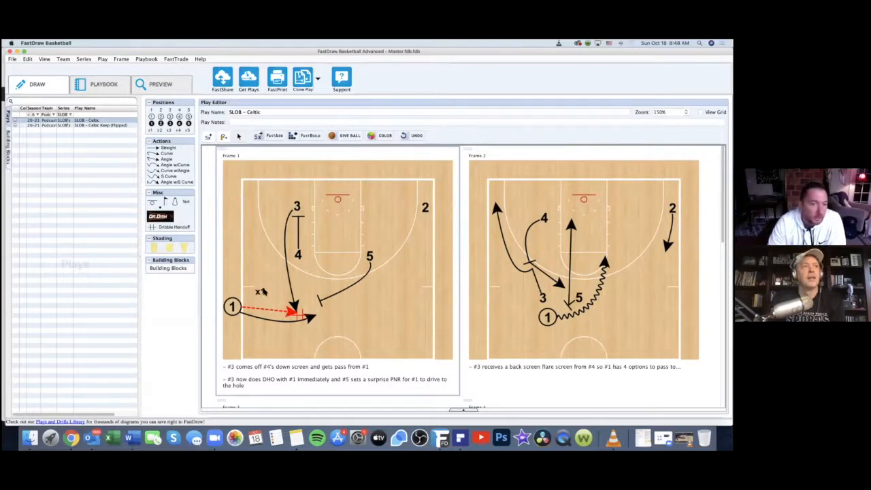
drag(261, 291, 269, 264)
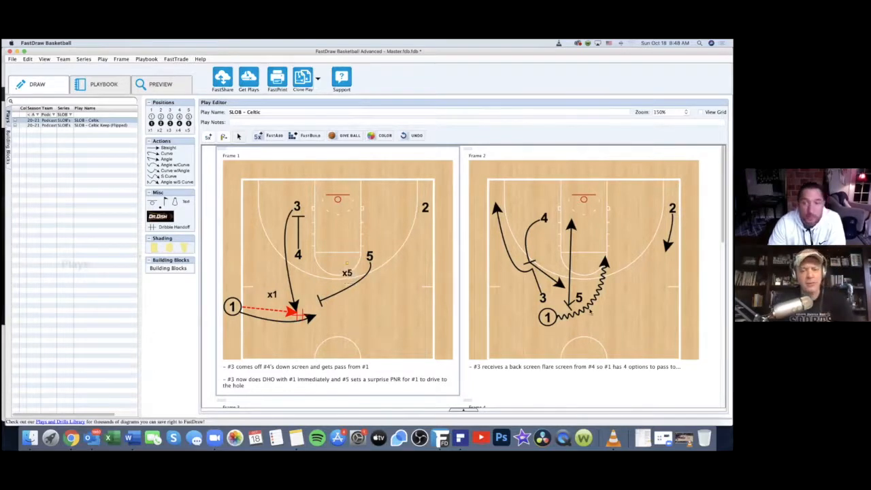
mouse_move(579, 326)
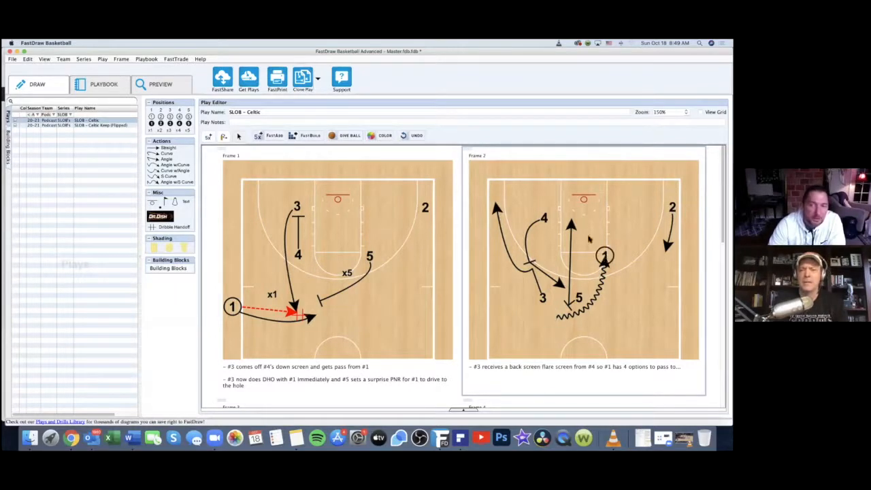
mouse_move(501, 202)
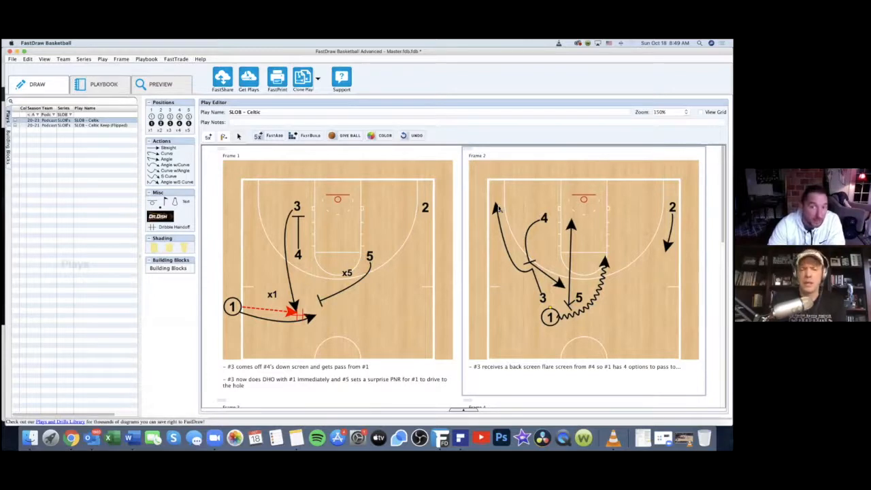
scroll(down, 3)
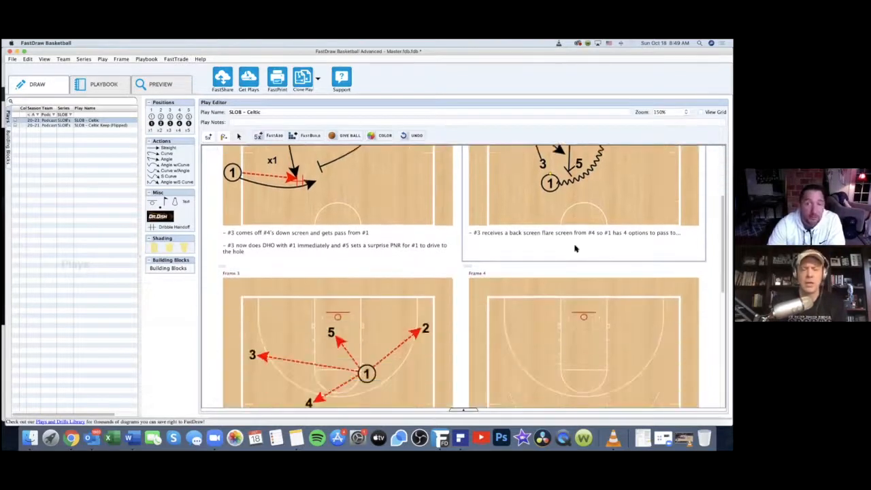
scroll(down, 3)
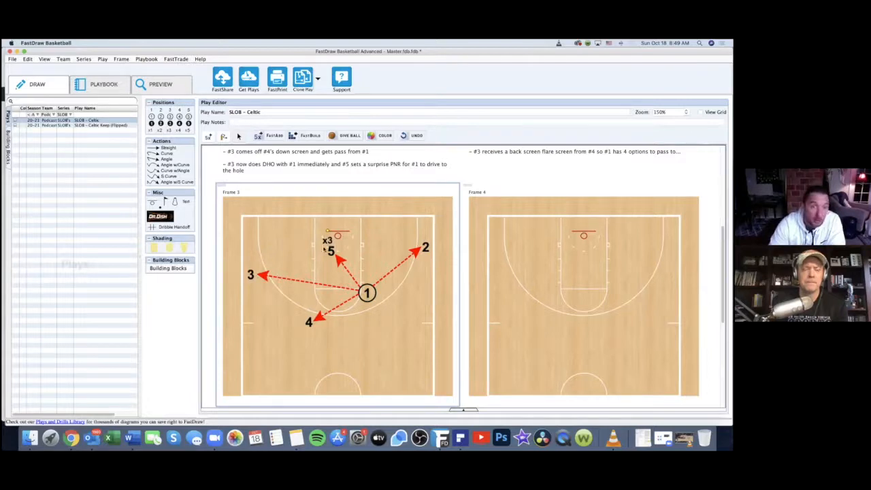
drag(327, 239, 275, 242)
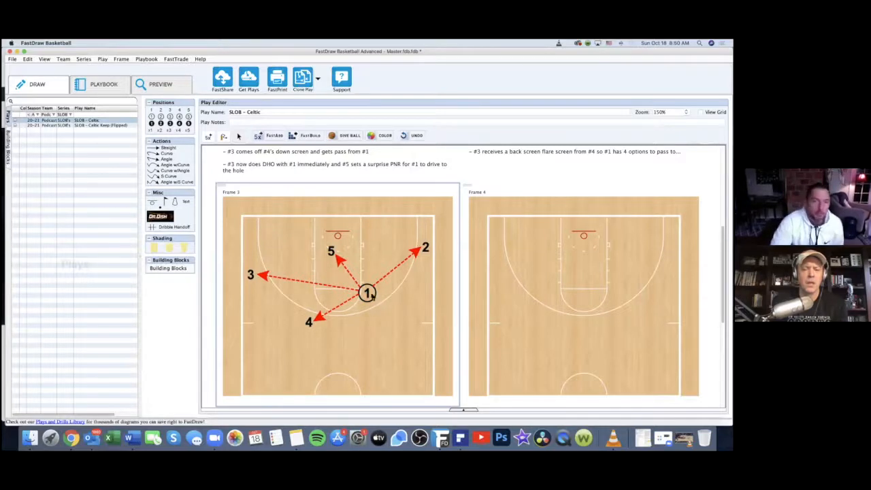
drag(368, 293, 384, 319)
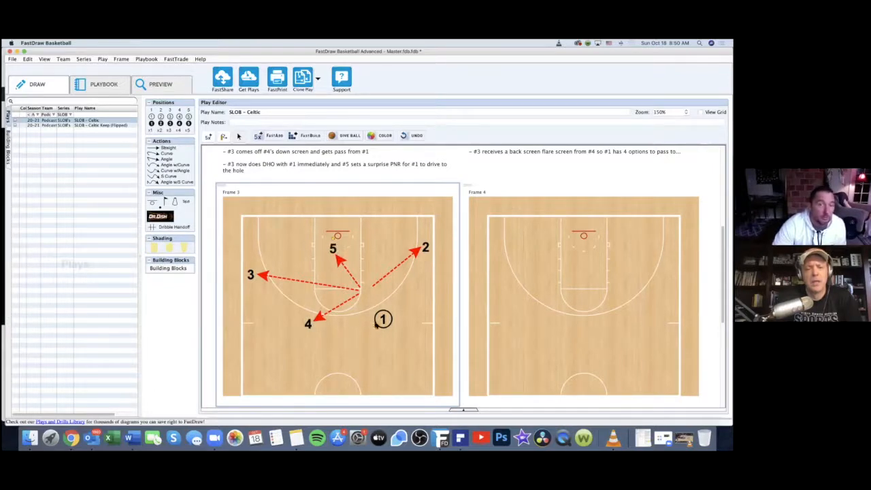
drag(383, 318, 367, 294)
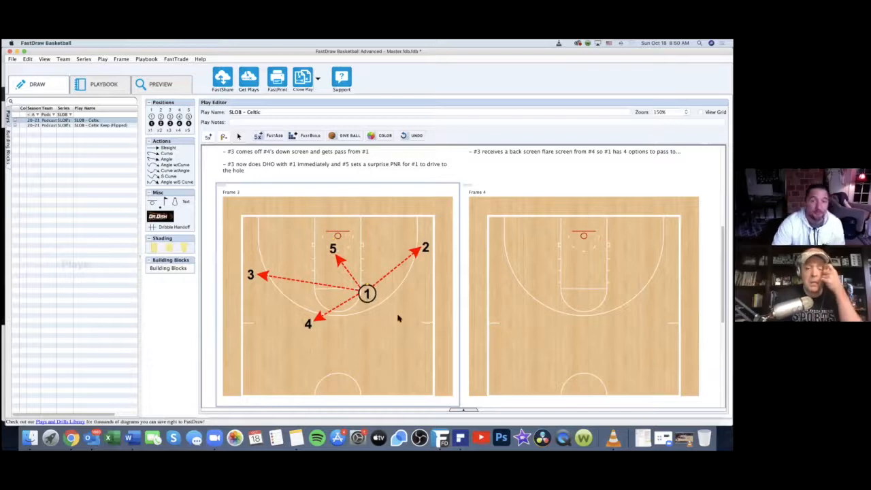
scroll(up, 3)
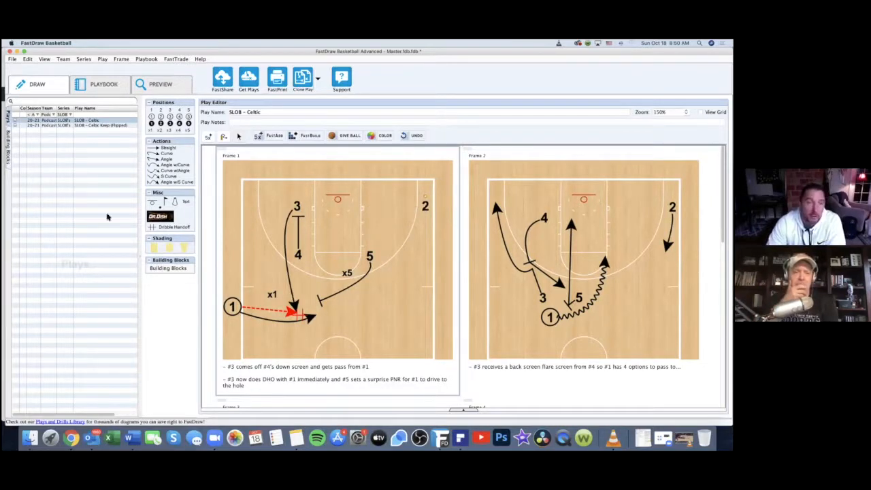
click(101, 125)
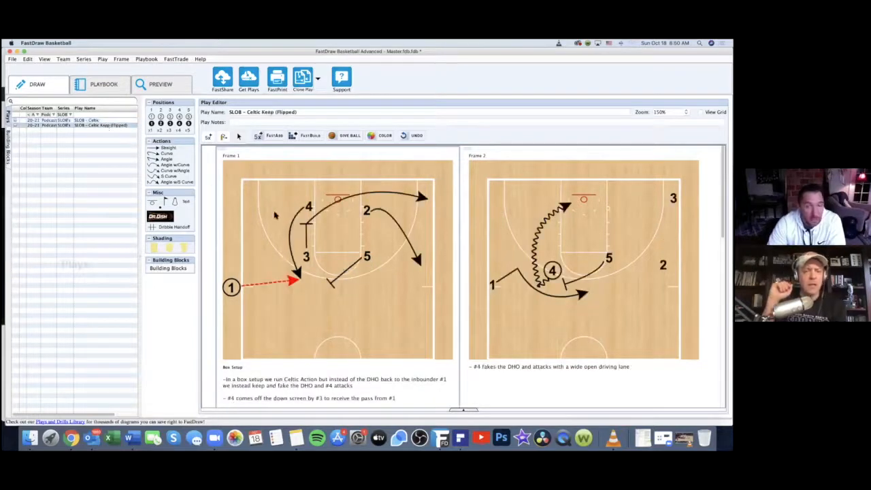
mouse_move(340, 243)
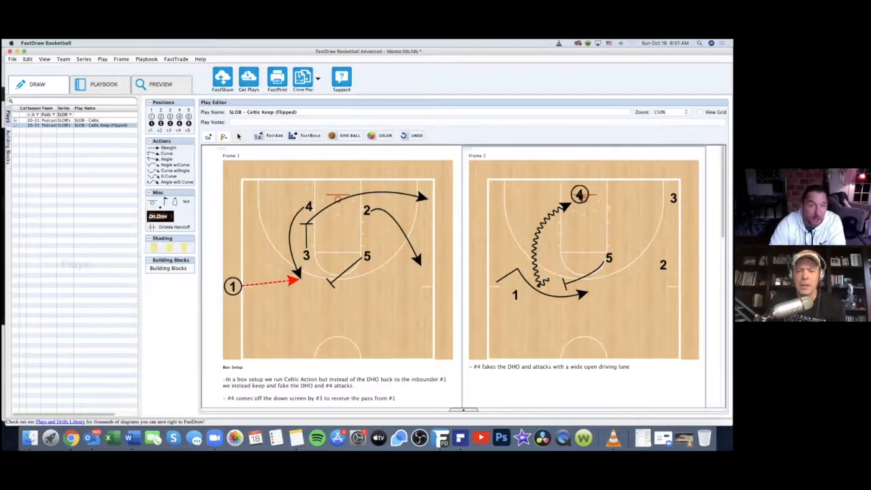
drag(580, 196, 542, 226)
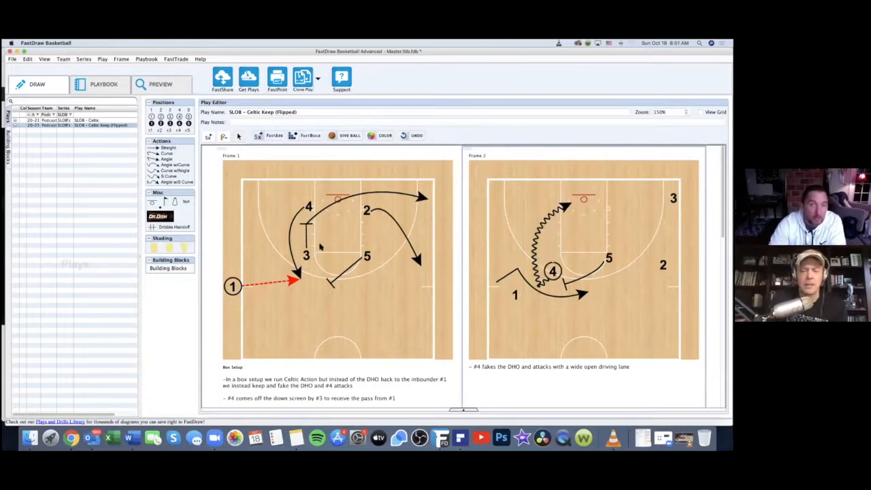
click(87, 120)
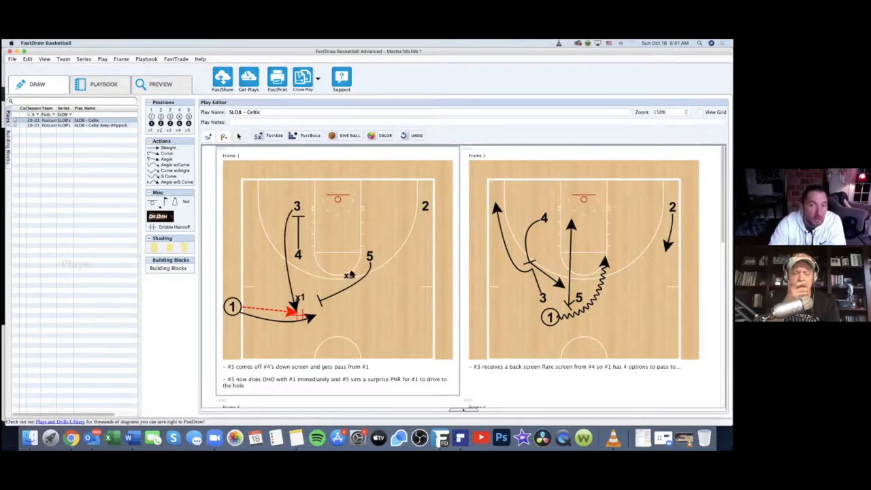
Switch among the play list entries, ending on SLOB - Celtic Keep (Flipped)
click(100, 125)
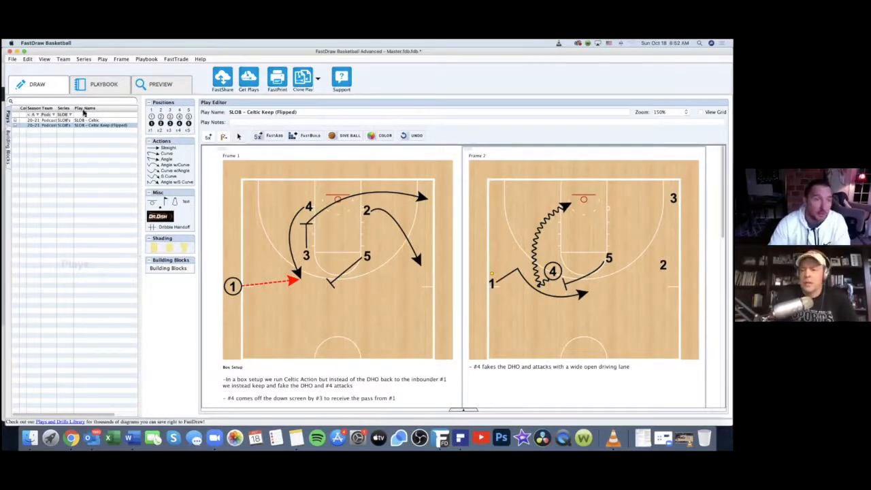
click(87, 119)
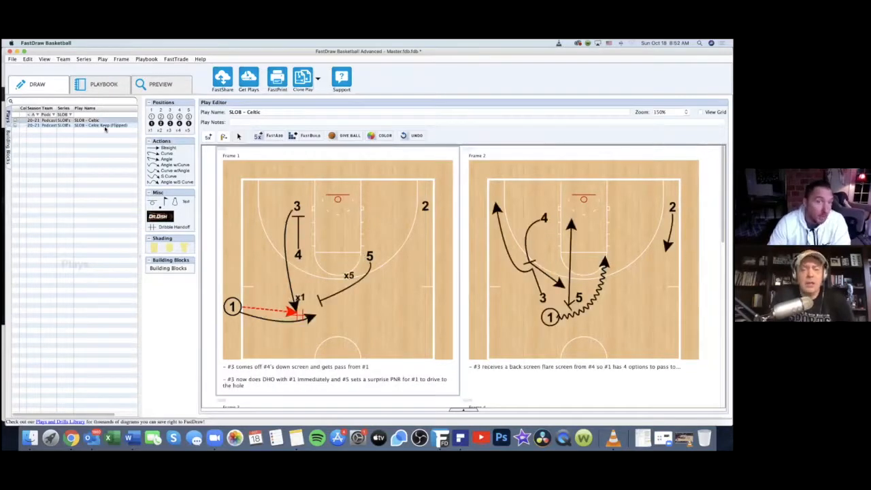
click(101, 125)
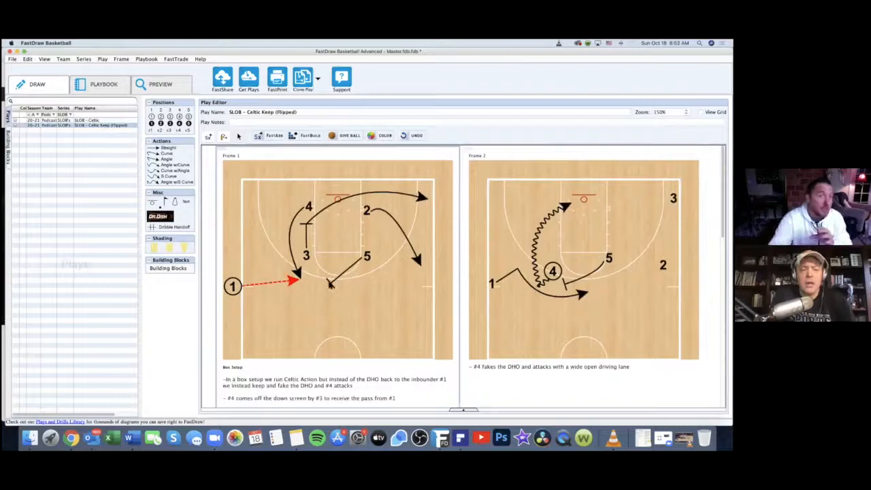